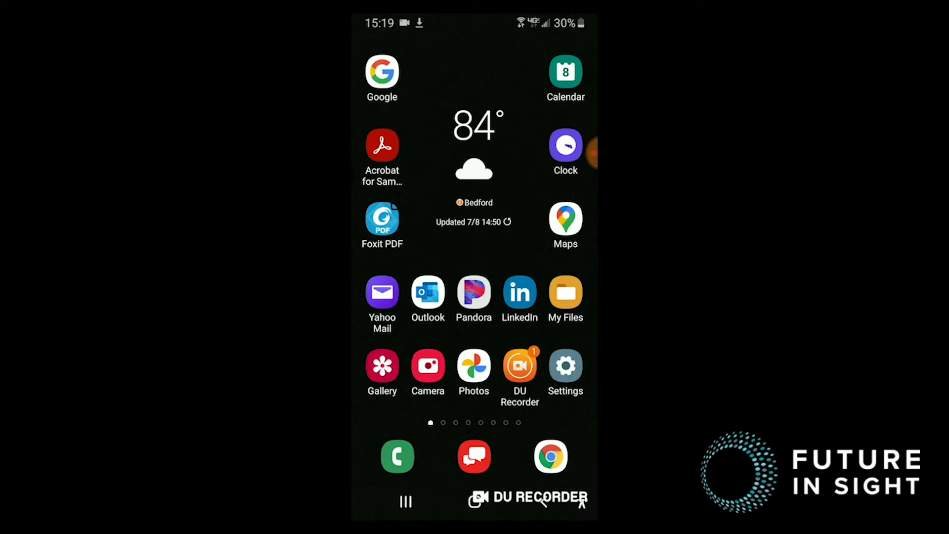
- Reopen the falls article in Samsung's PDF viewer, zoom in, then return to Recents
left_click(405, 500)
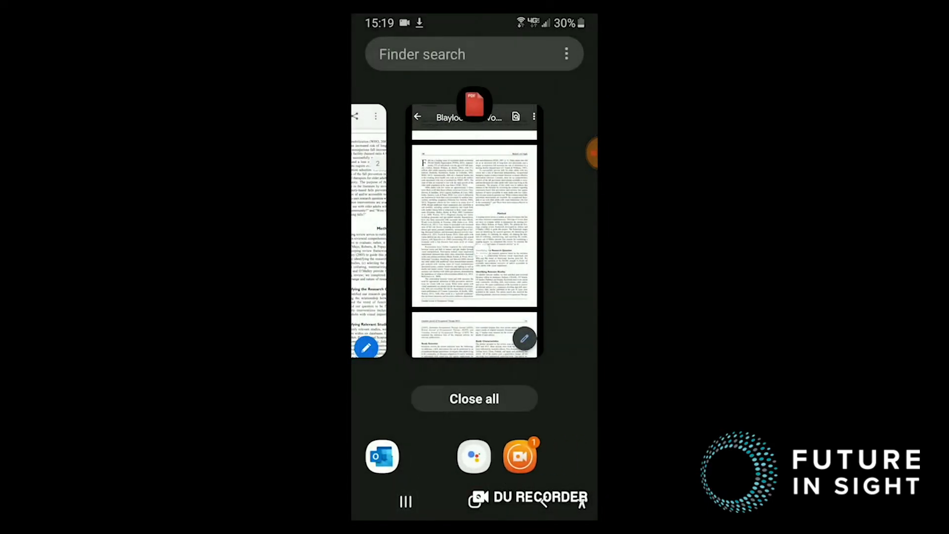
left_click(474, 230)
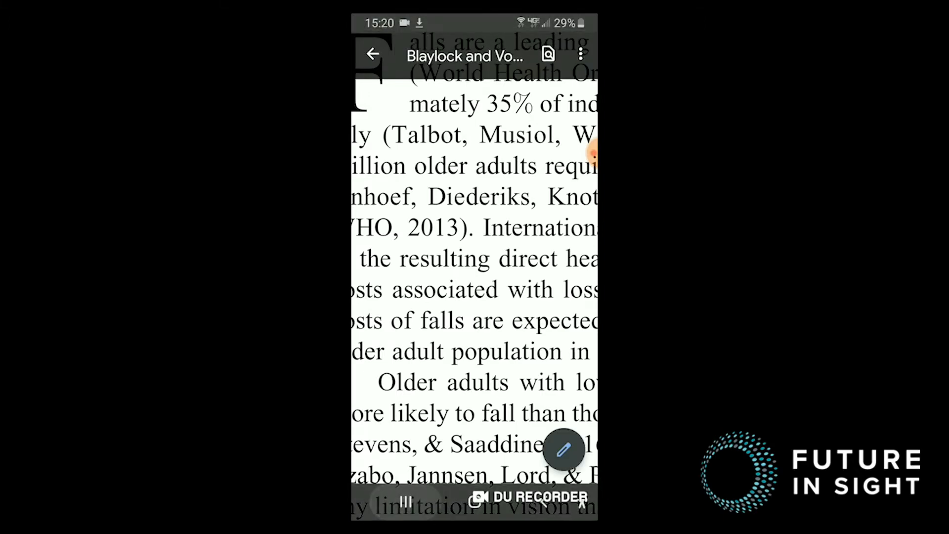
left_click(403, 507)
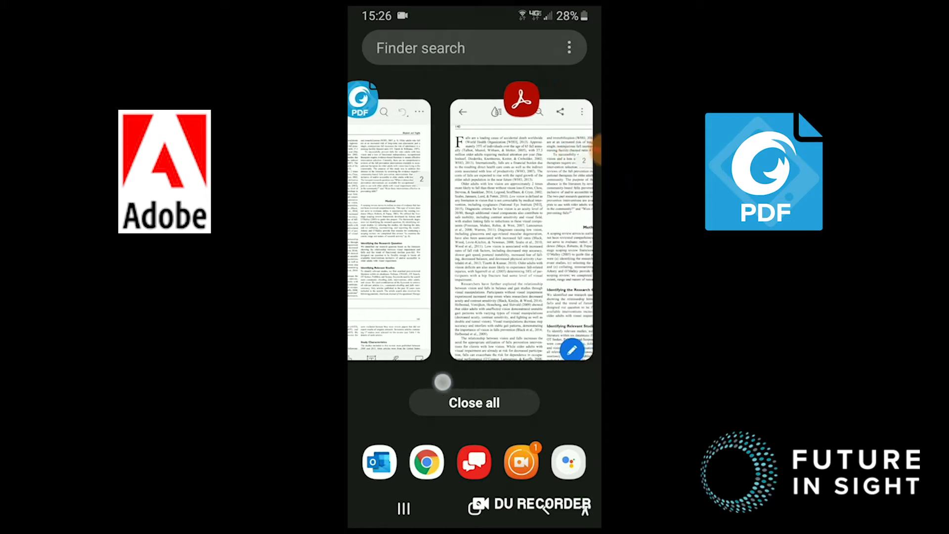
- Open the falls article in Acrobat and switch its pages to night mode
left_click(522, 230)
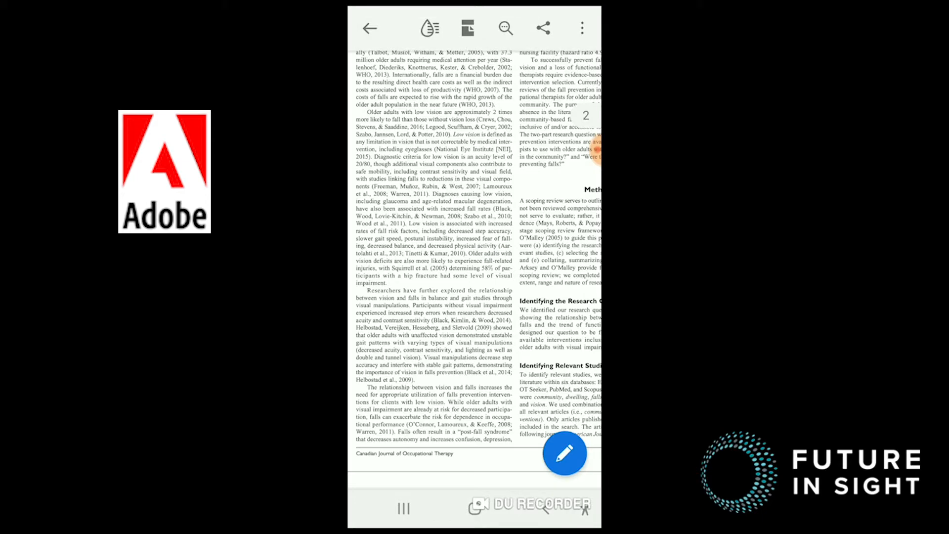
left_click(466, 28)
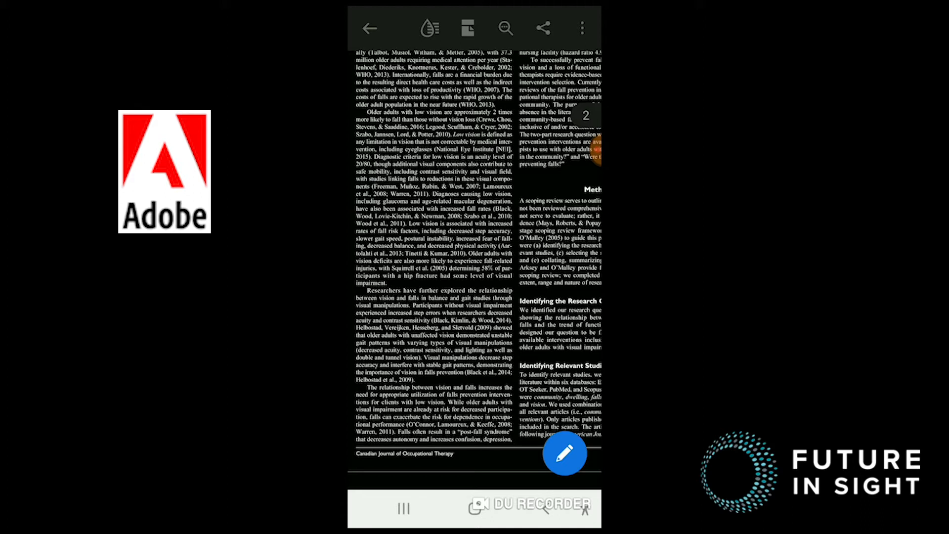
- Reflow the Acrobat article into a single text column with Liquid Mode
left_click(430, 28)
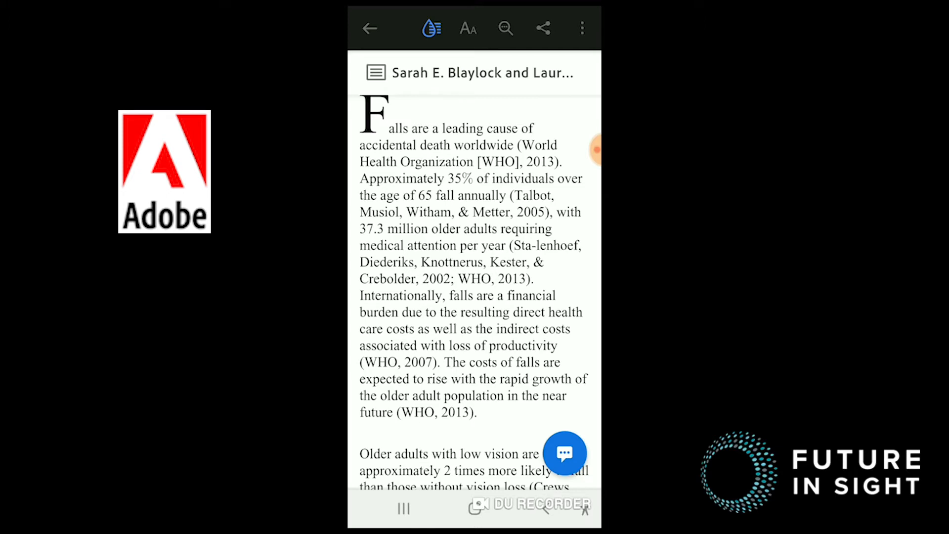
- Enlarge the reflowed text size up to 380% in Acrobat's reading settings
left_click(467, 29)
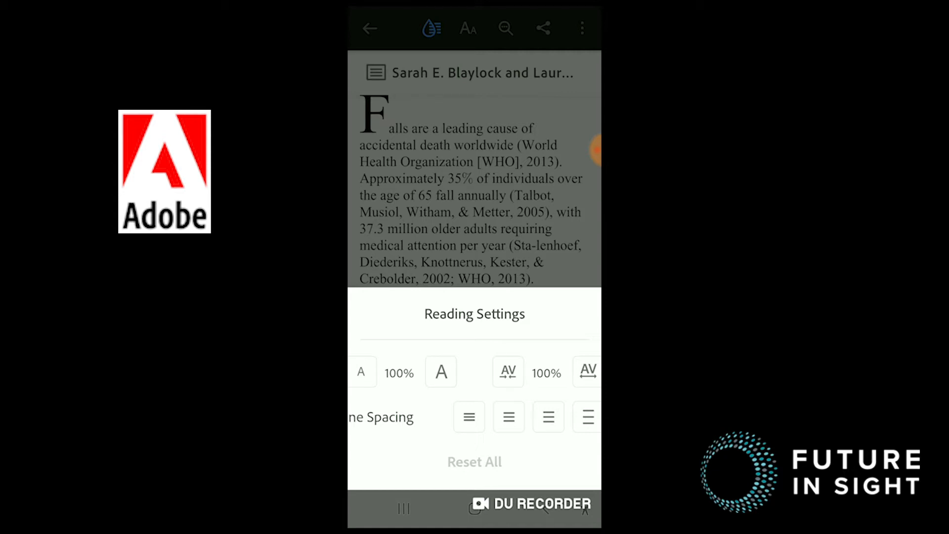
left_click(442, 372)
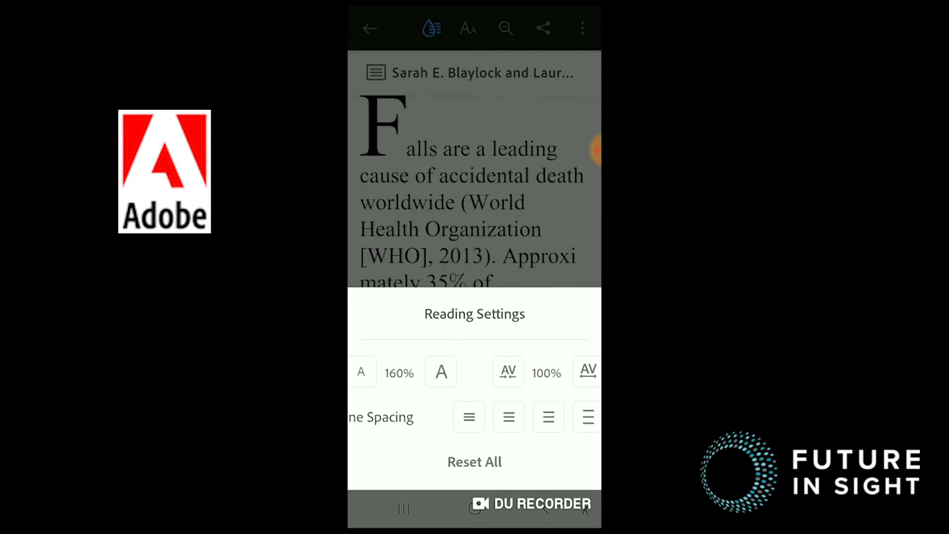
left_click(442, 371)
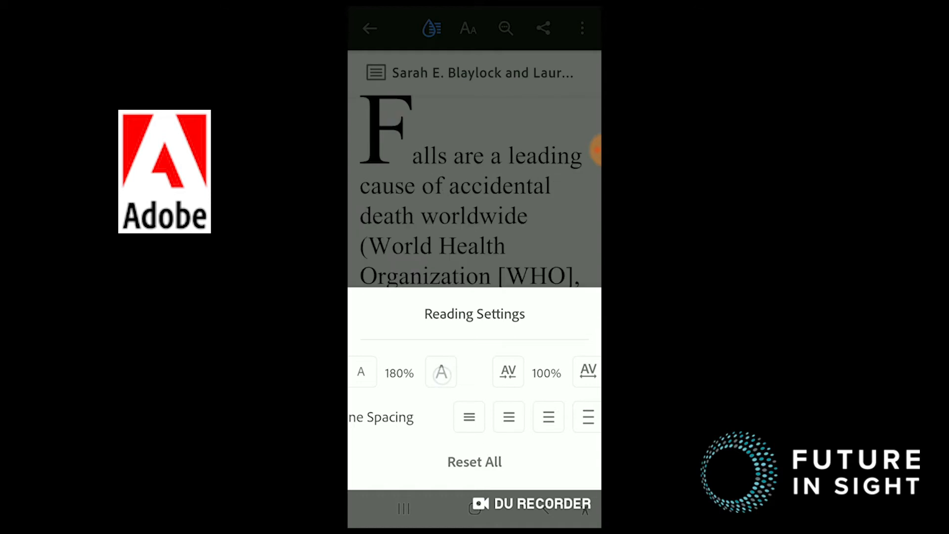
left_click(441, 372)
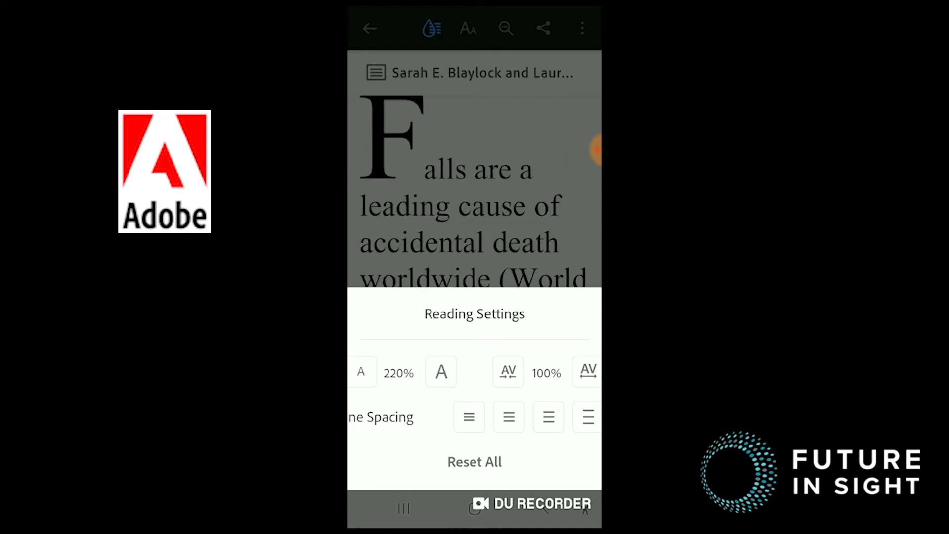
left_click(441, 372)
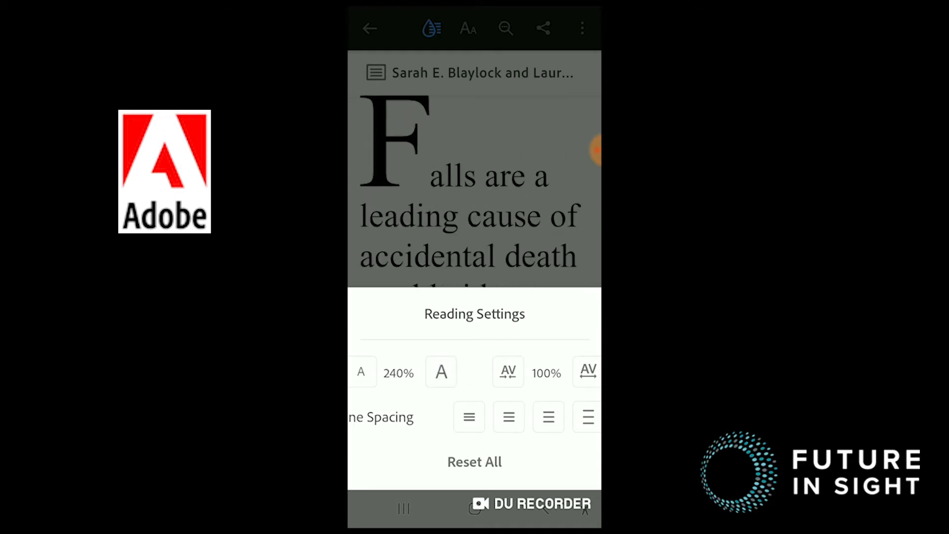
left_click(440, 372)
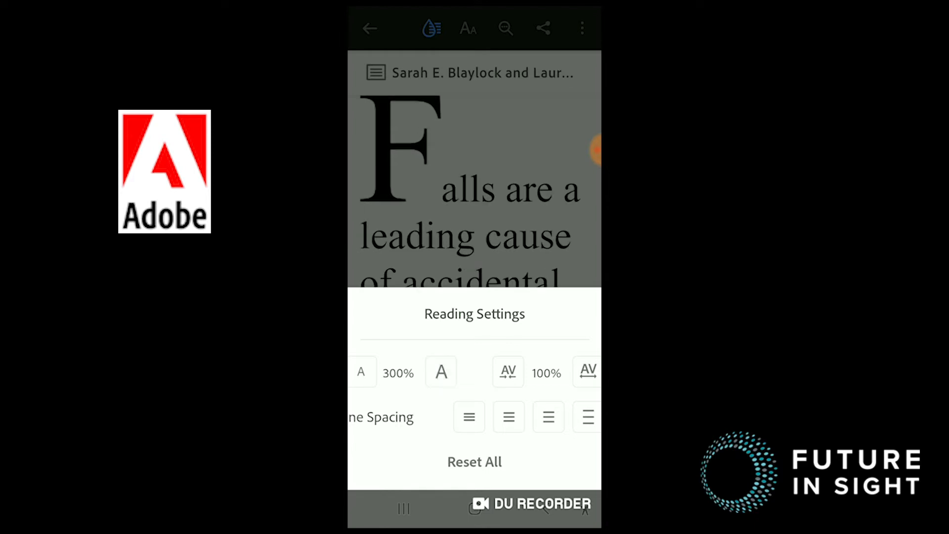
left_click(441, 372)
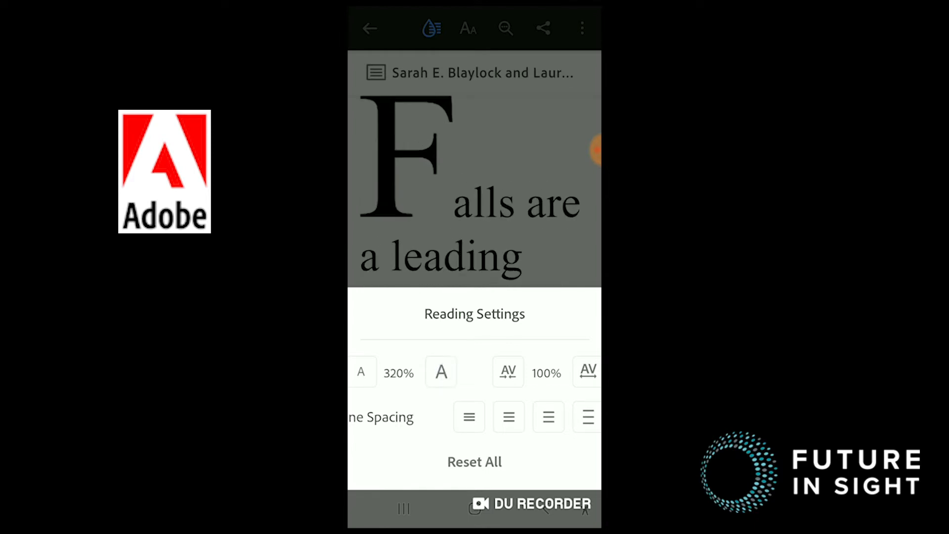
left_click(440, 372)
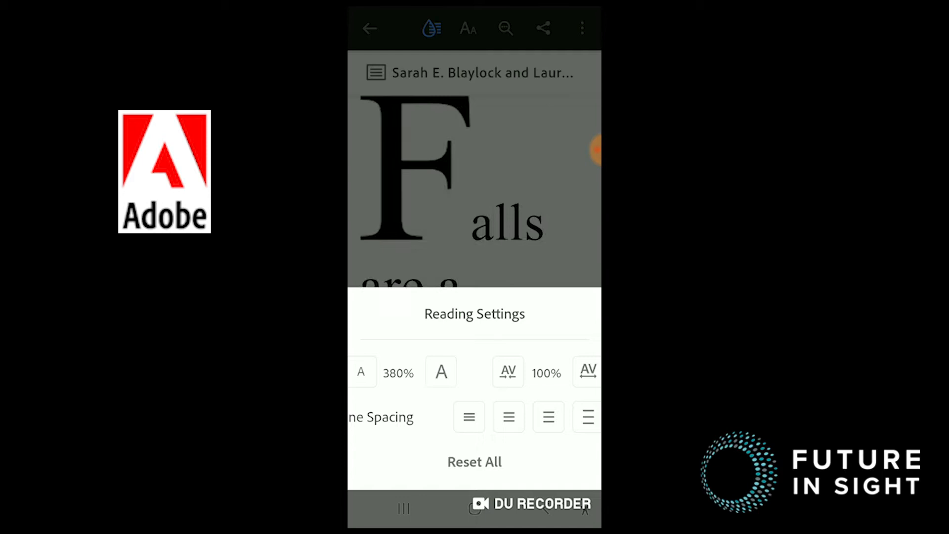
- Reduce the reflowed text size back down to 200%
left_click(360, 372)
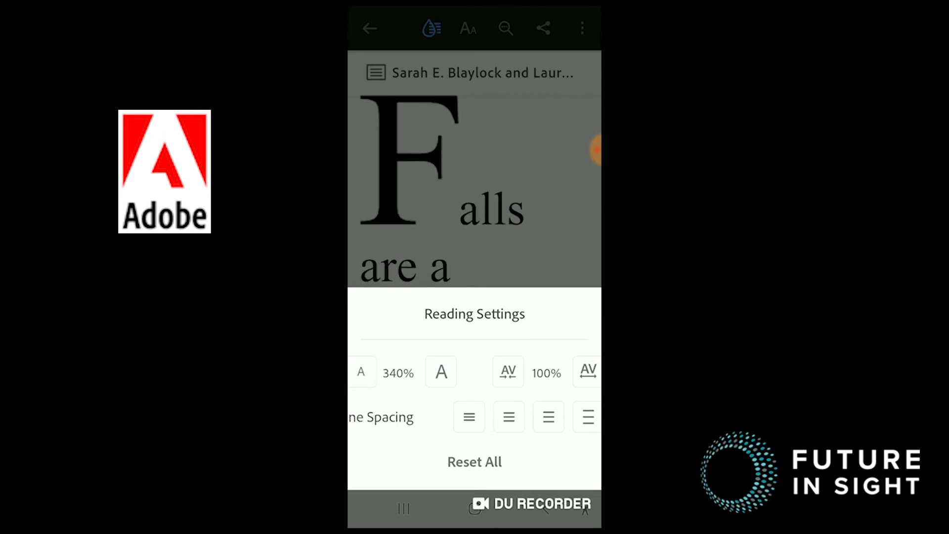
left_click(361, 372)
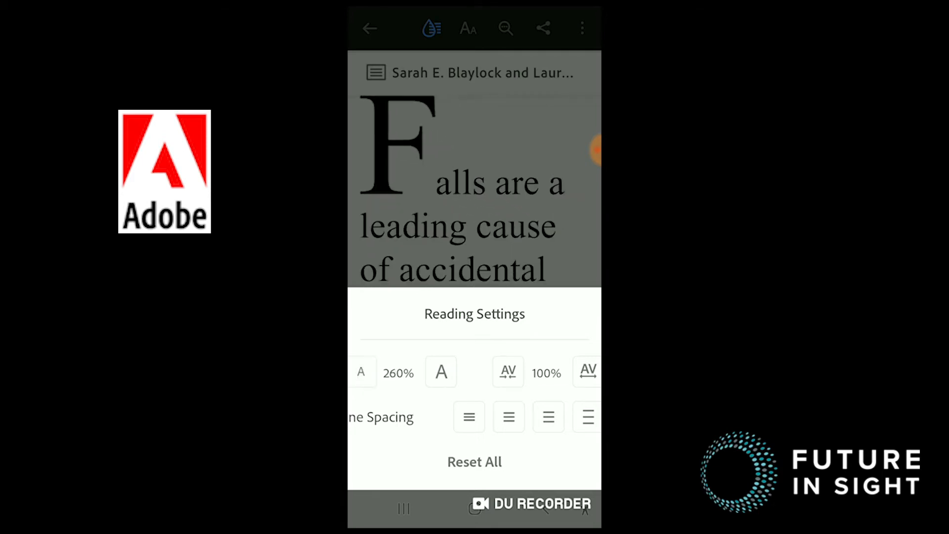
left_click(361, 373)
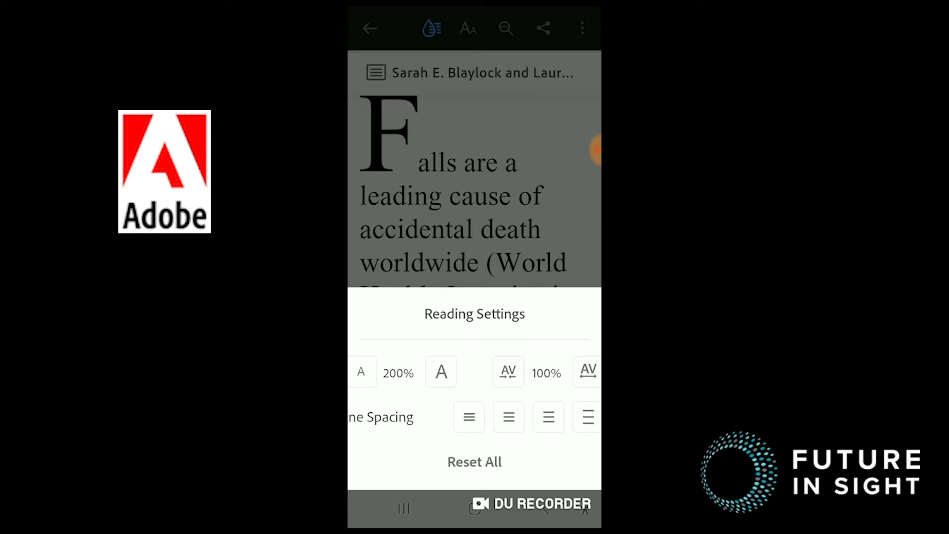
- Widen the character spacing several steps, then tighten it back to 105%
left_click(587, 371)
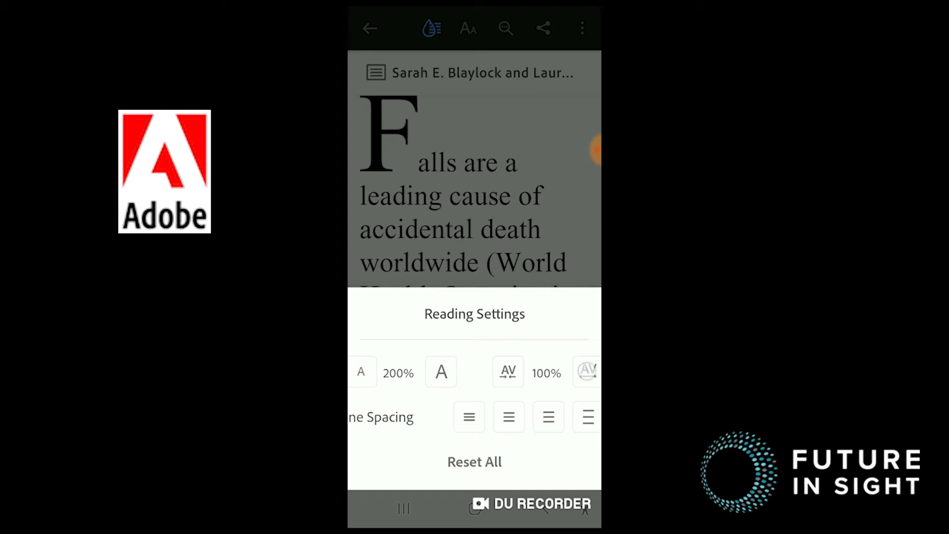
left_click(586, 372)
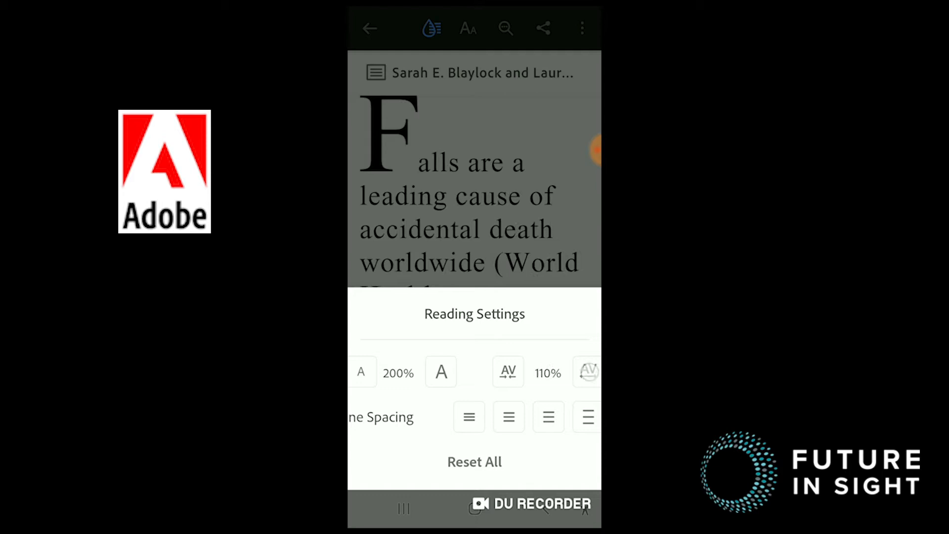
left_click(587, 371)
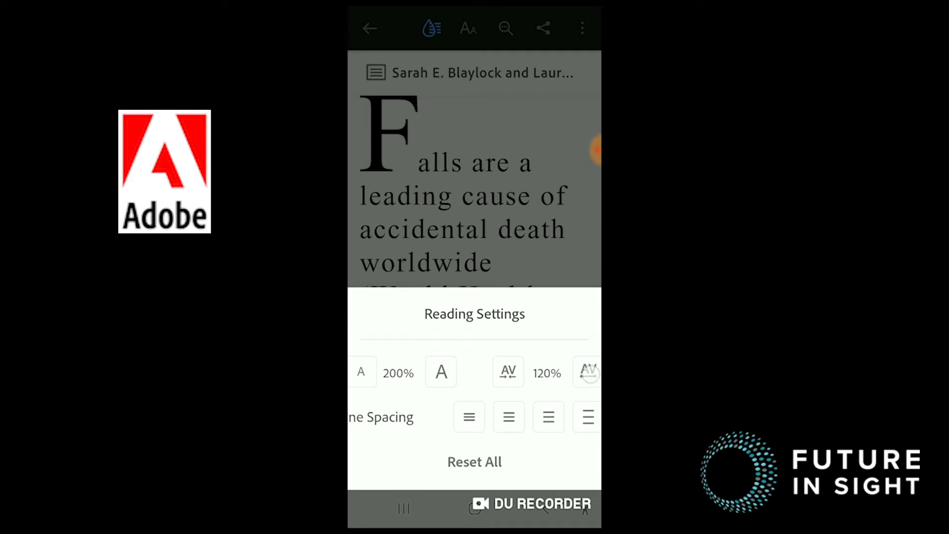
left_click(586, 371)
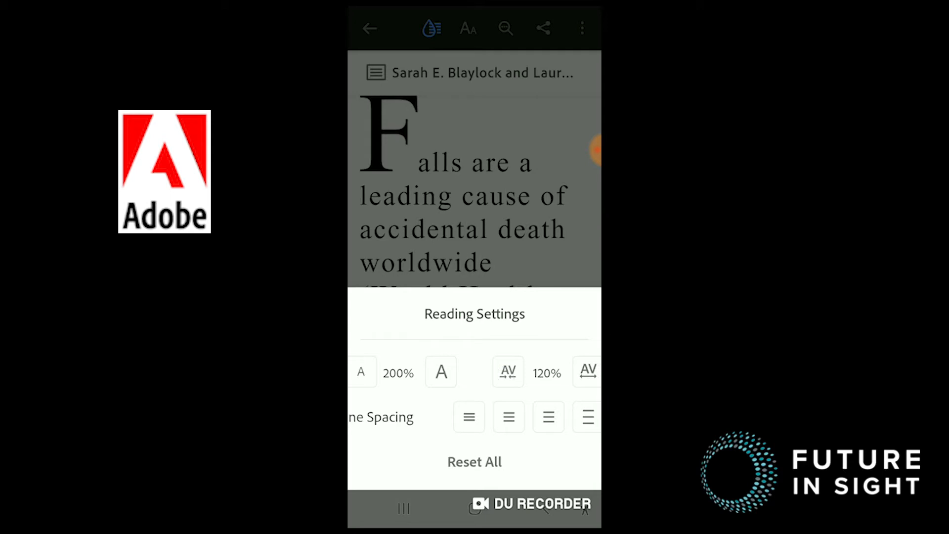
left_click(507, 371)
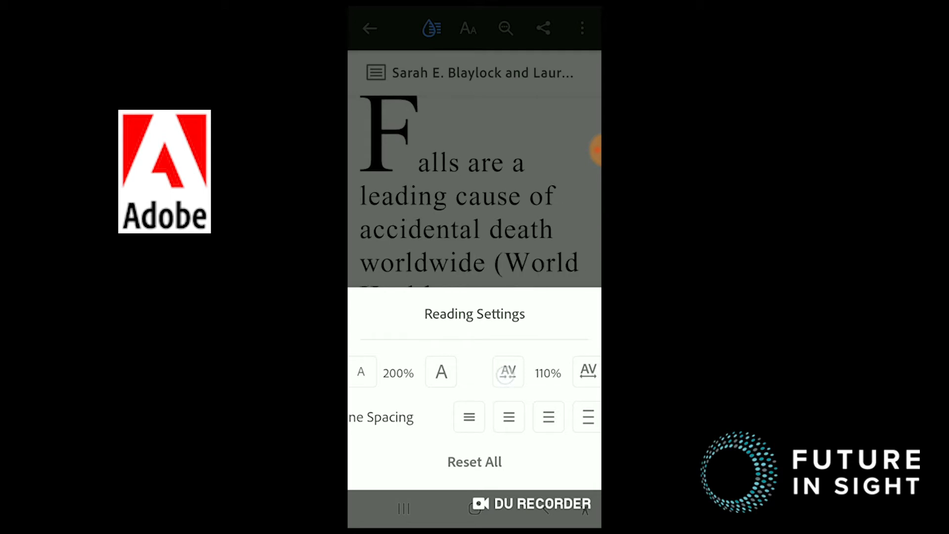
left_click(507, 371)
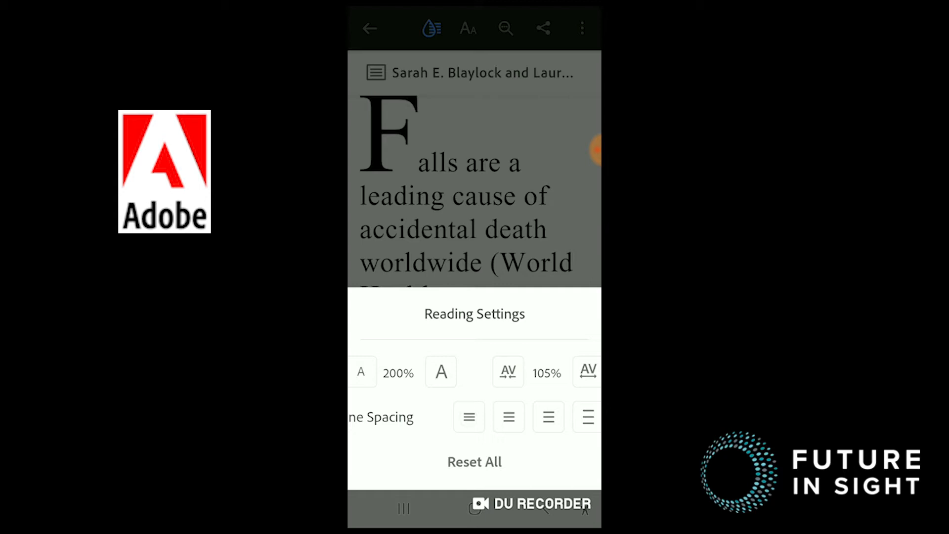
- Step through the Line Spacing options from narrow to widest and back
left_click(509, 416)
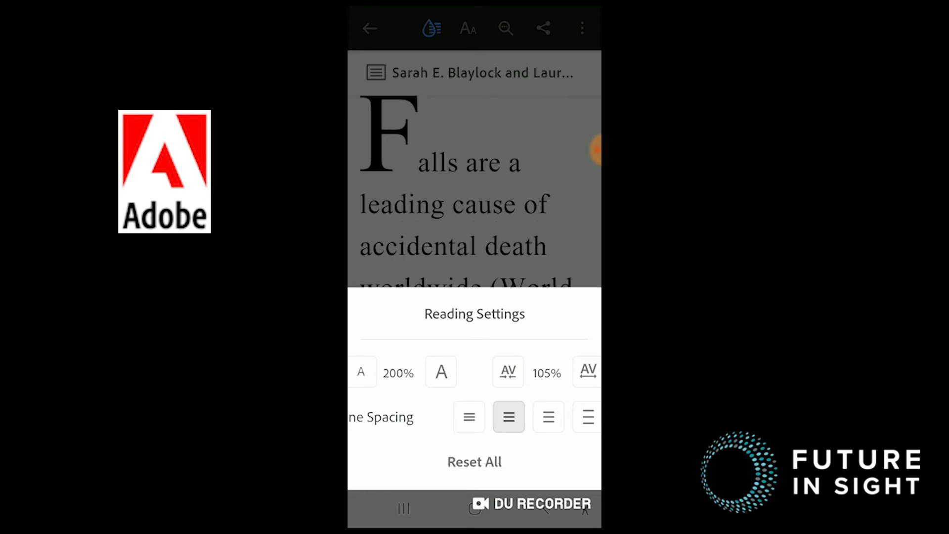
left_click(547, 417)
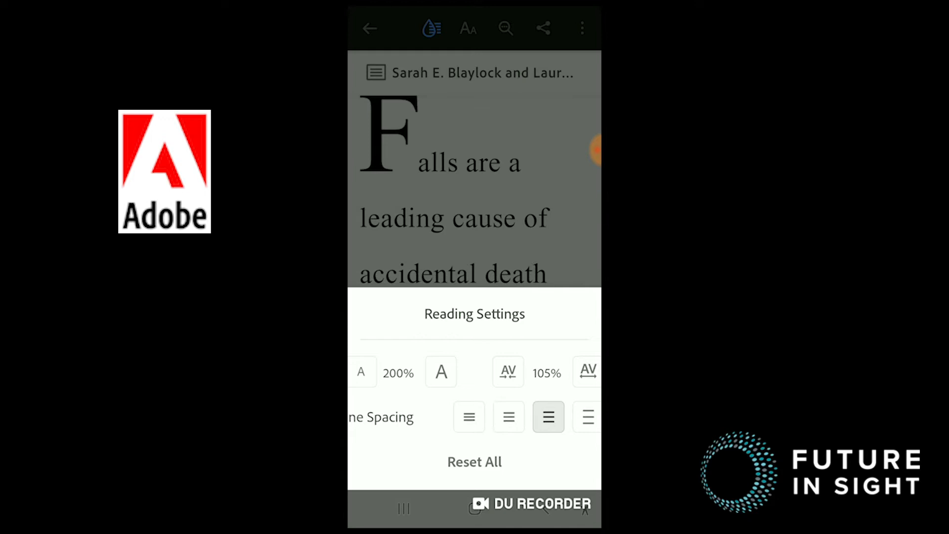
left_click(587, 416)
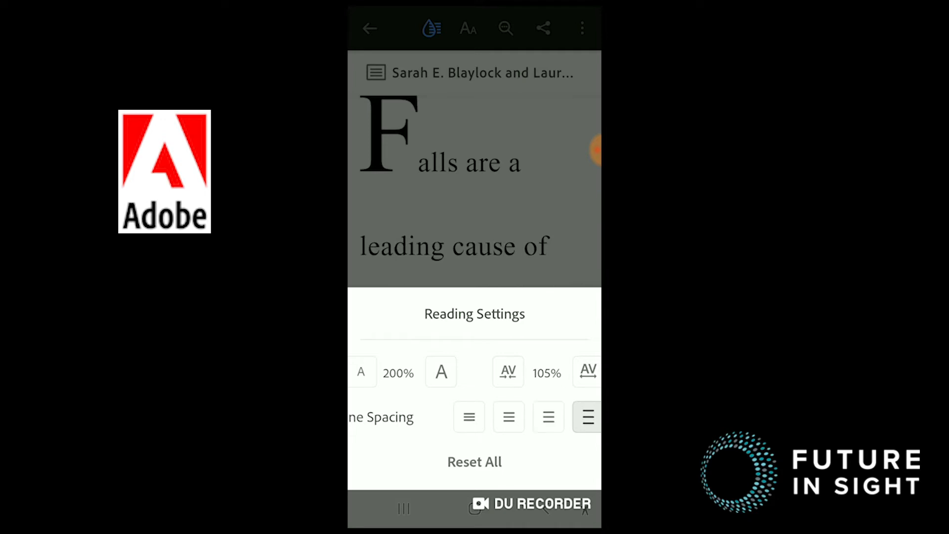
left_click(508, 416)
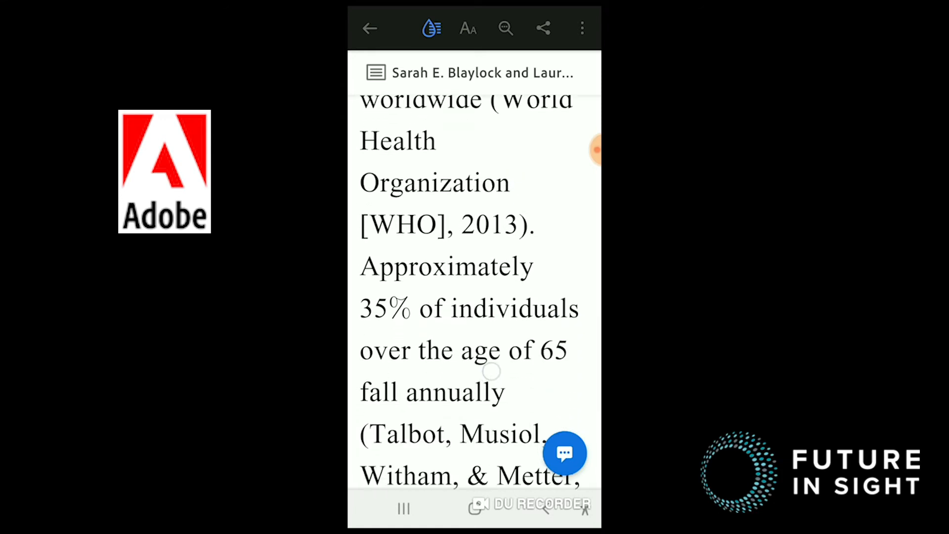
- Scroll through the reflowed article past the WHO citations, then exit Acrobat
scroll("down", 3)
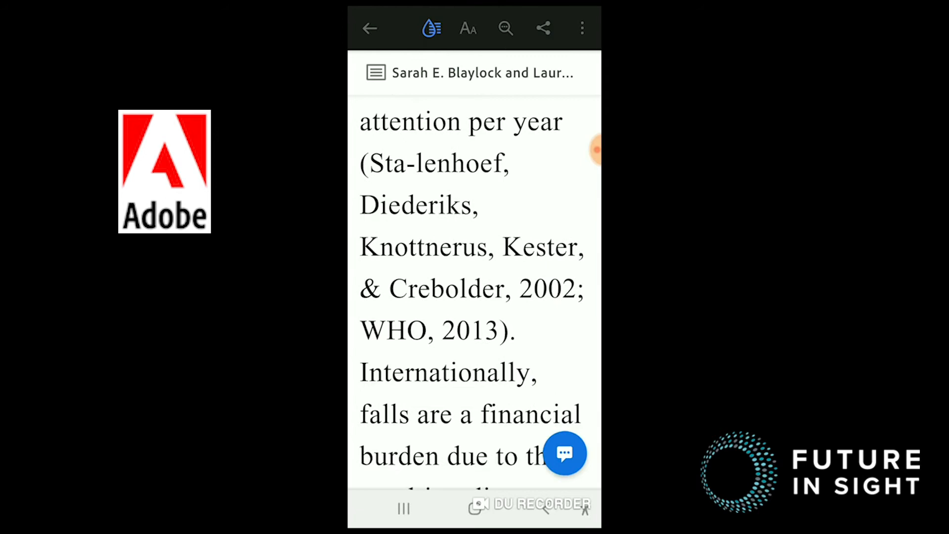
scroll("down", 3)
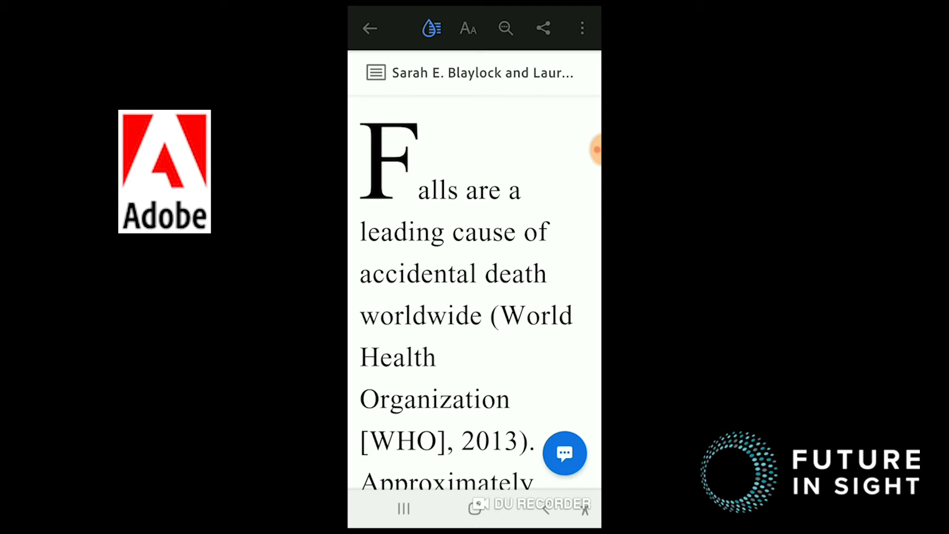
left_click(370, 28)
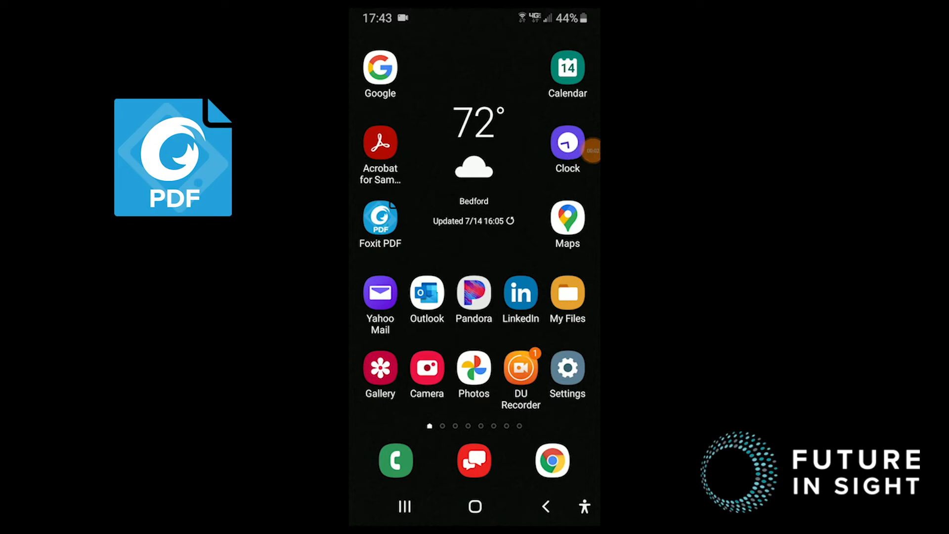
- Launch Foxit PDF from the home screen to open the falls article
left_click(380, 216)
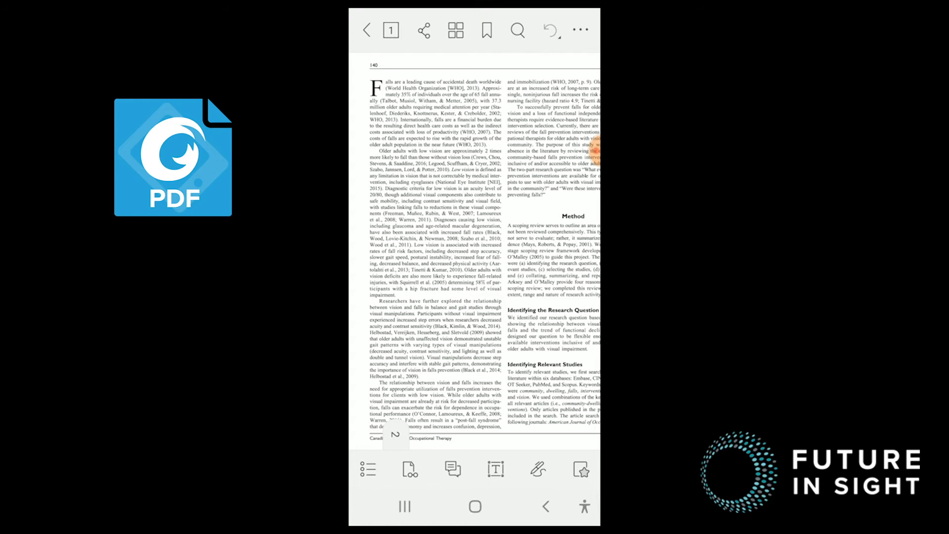
- Turn on Night Mode in Foxit's view options and reflow the article
left_click(456, 30)
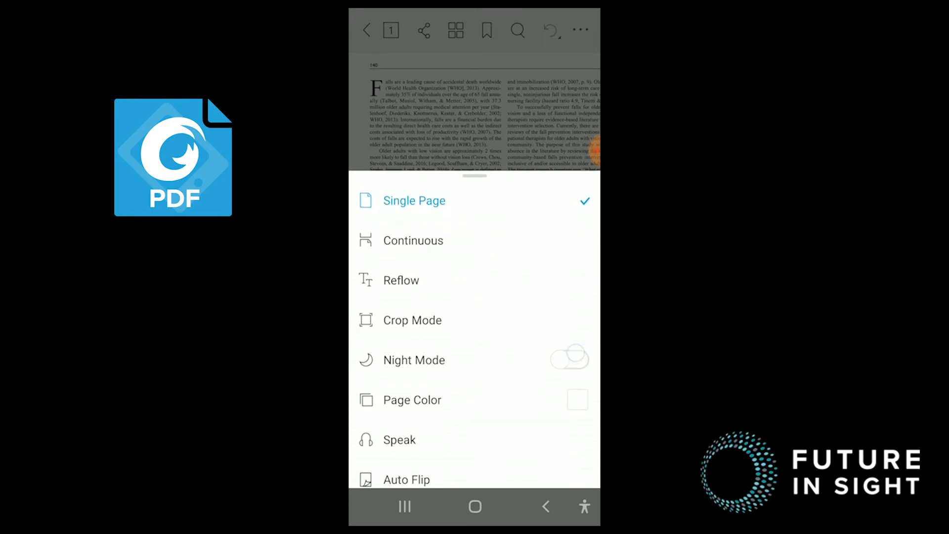
left_click(569, 359)
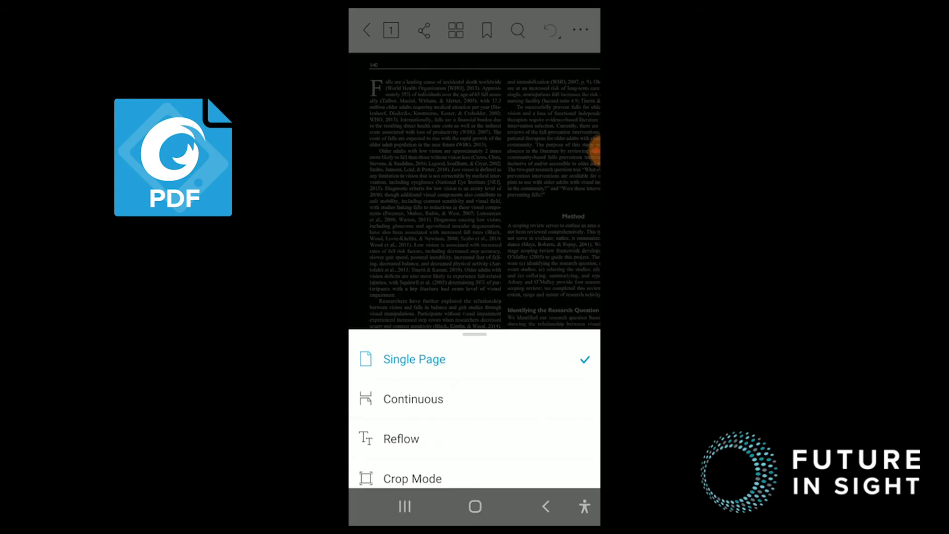
left_click(401, 439)
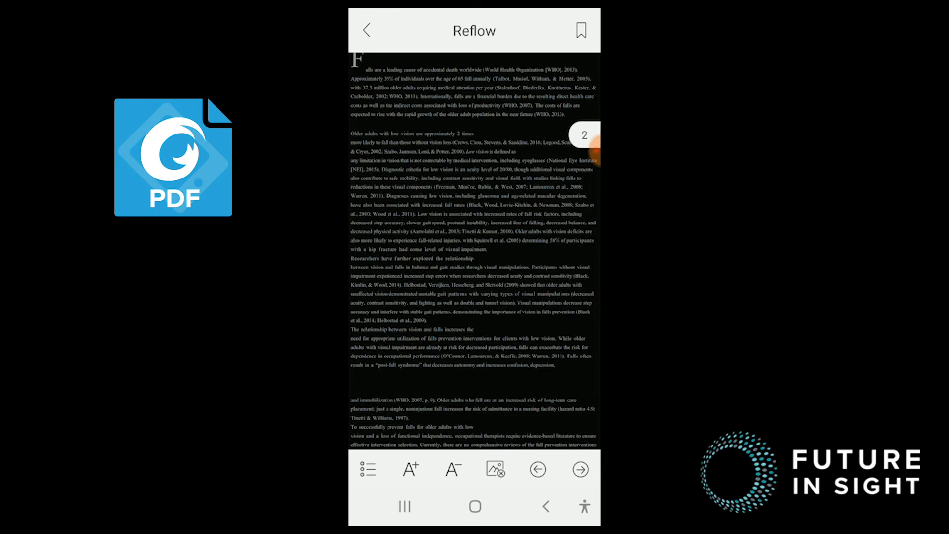
- Enlarge the reflowed text twice, shrink it back, then exit Reflow to page view
left_click(410, 470)
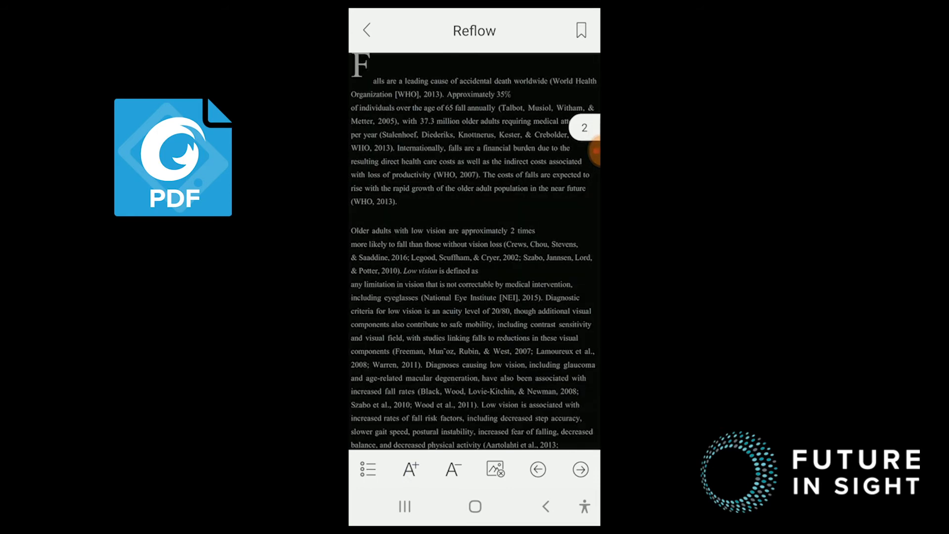
left_click(410, 469)
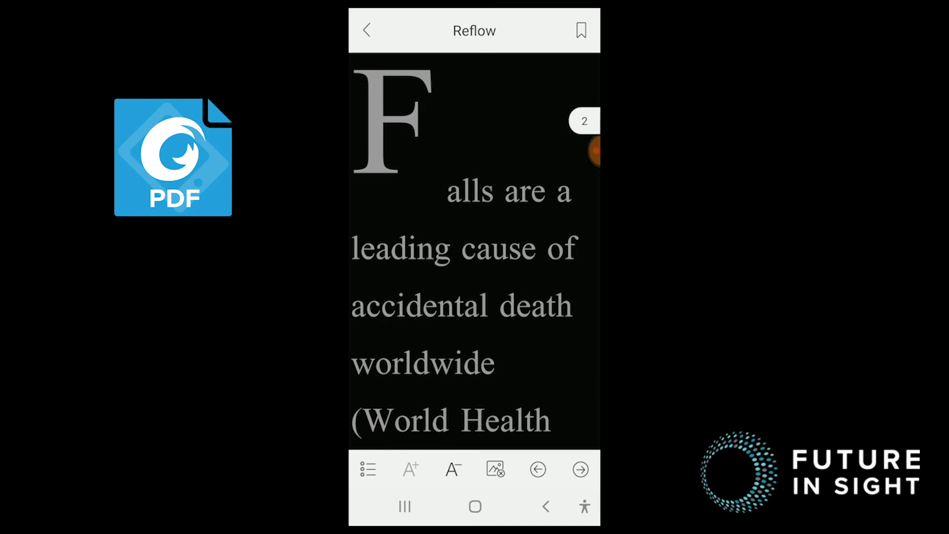
left_click(452, 469)
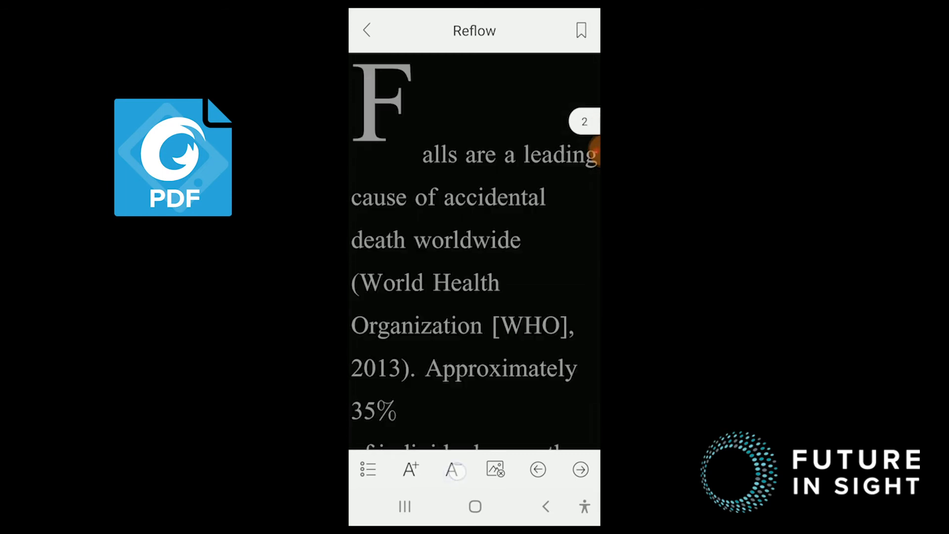
left_click(452, 469)
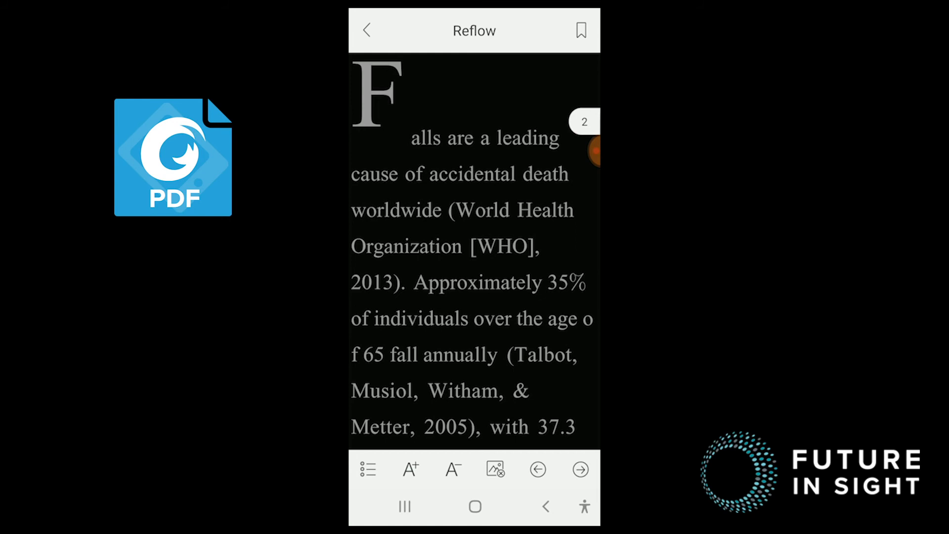
left_click(367, 30)
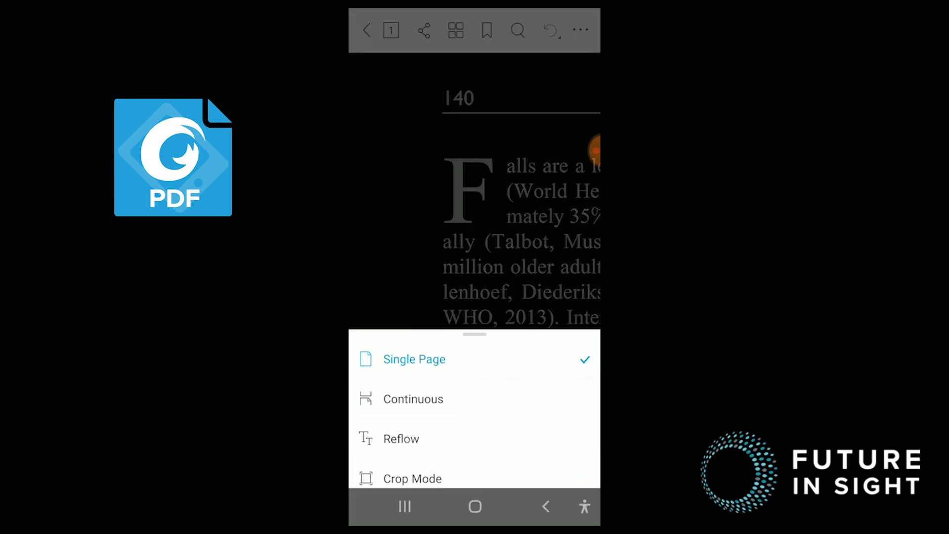
- Start Foxit's Speak read-aloud from the top of the article
scroll("up", 3)
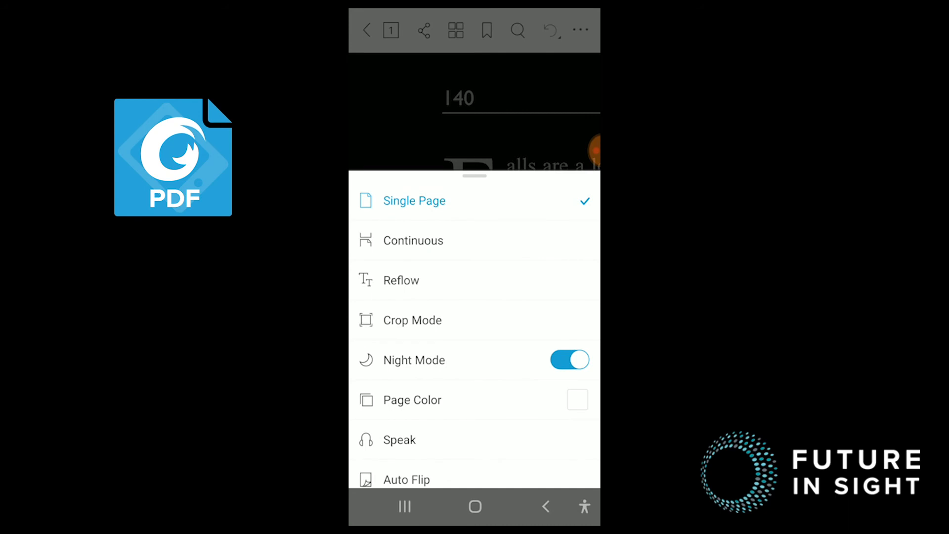
left_click(399, 439)
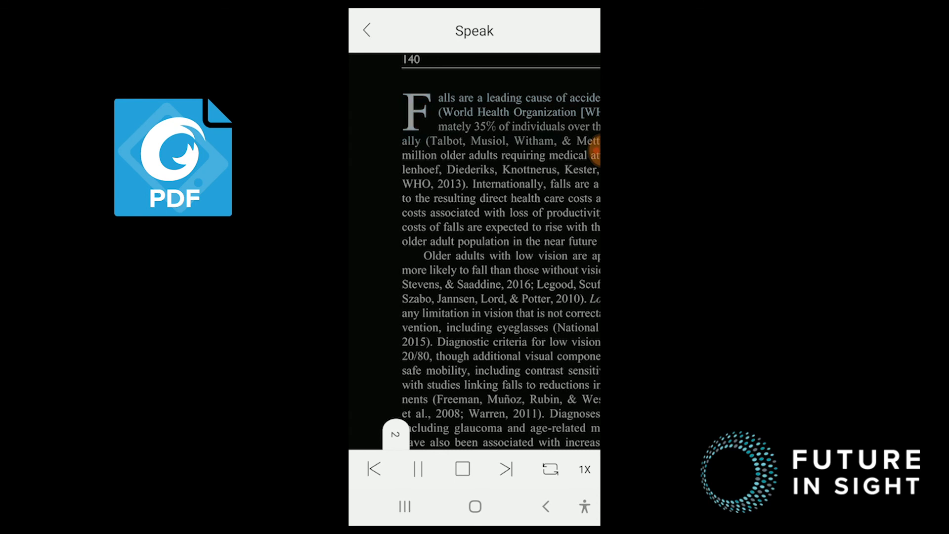
- Pause the falls article read-aloud, change speed from 1X to 1.5X, resume, then stop it
left_click(415, 469)
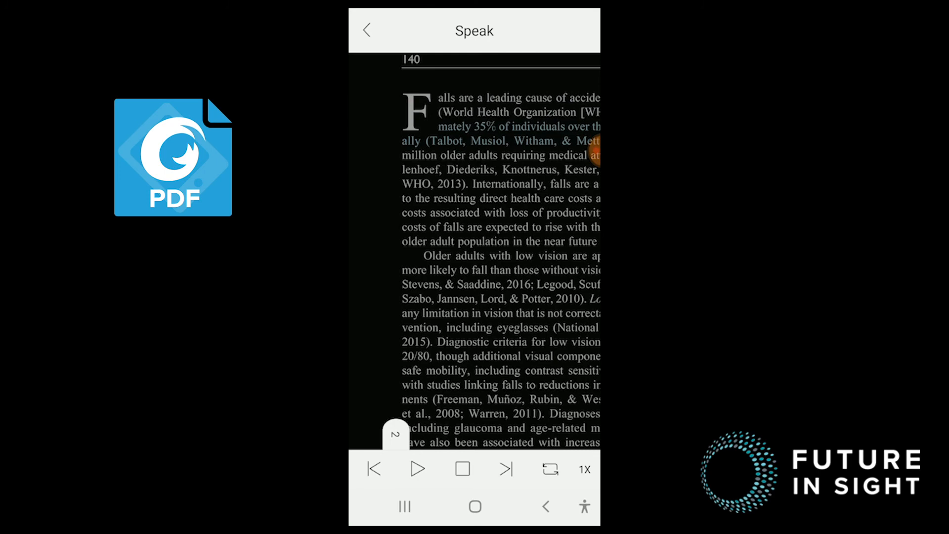
left_click(583, 469)
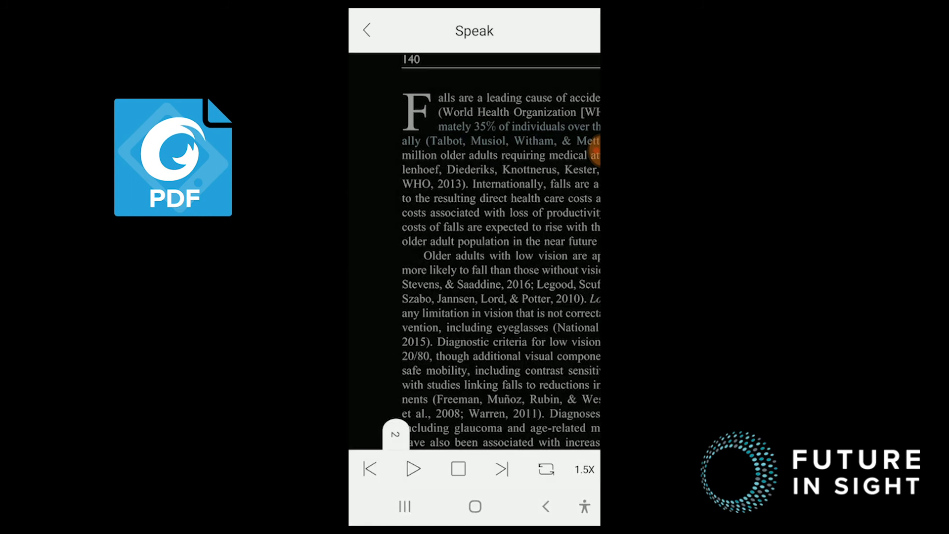
left_click(413, 469)
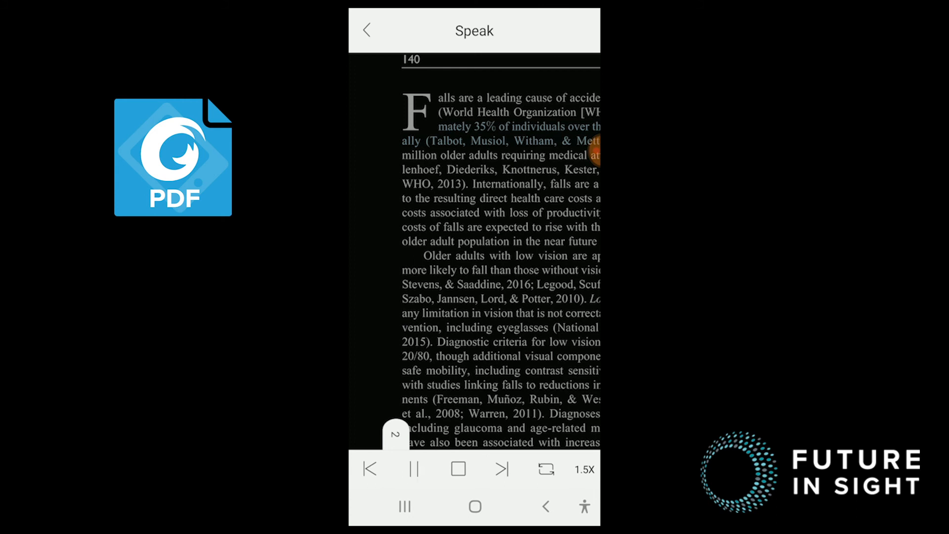
left_click(456, 469)
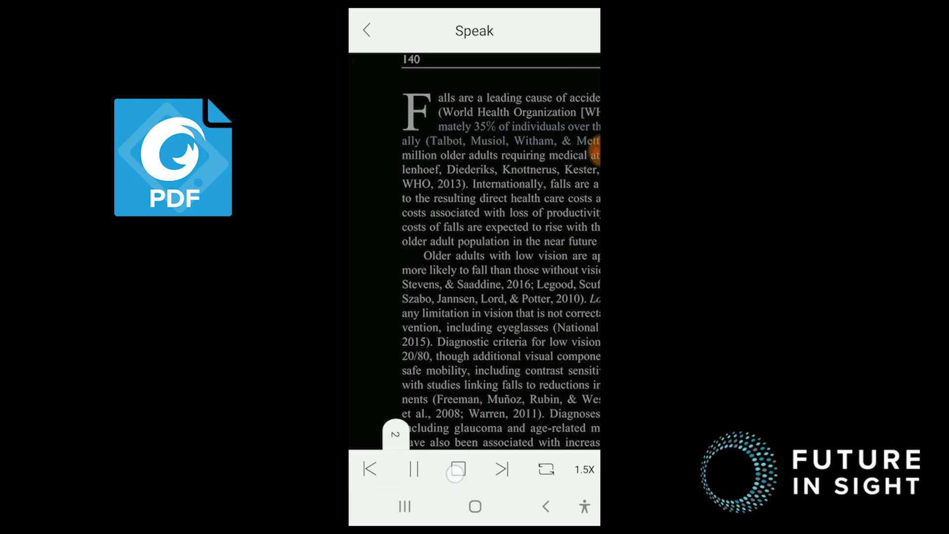
left_click(415, 469)
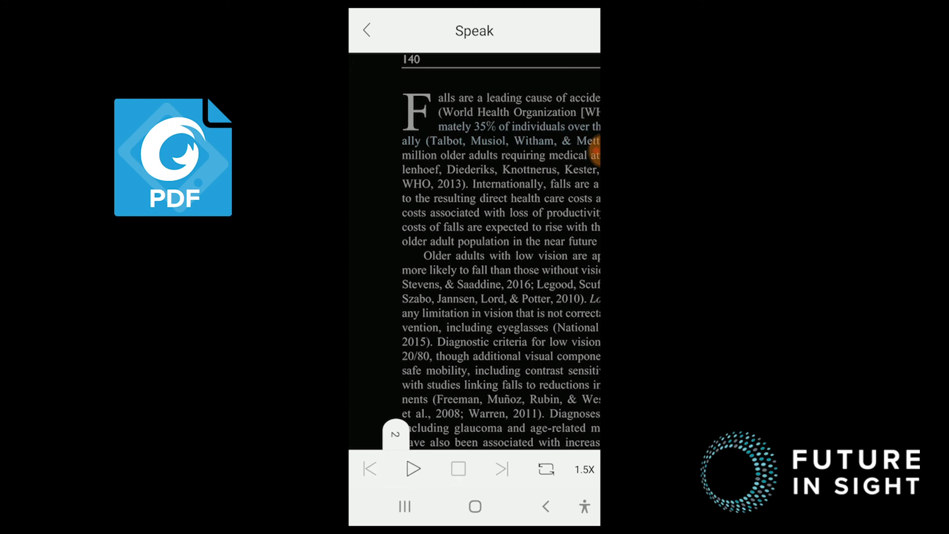